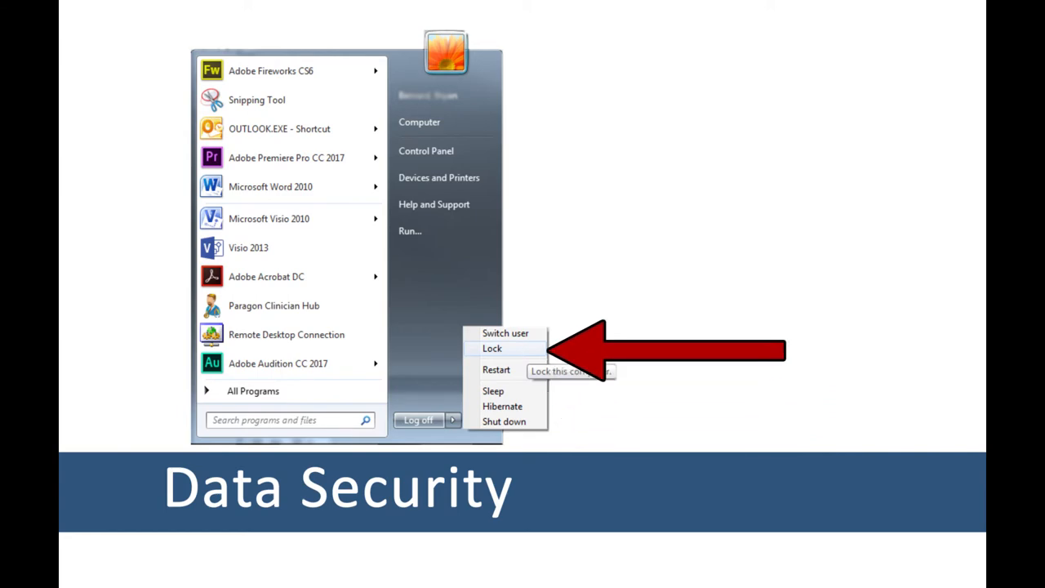
- Show the Start menu's shut-down choices, including Lock, on the live Windows 7 desktop
{"action": "left_click", "coordinate": [493, 350]}
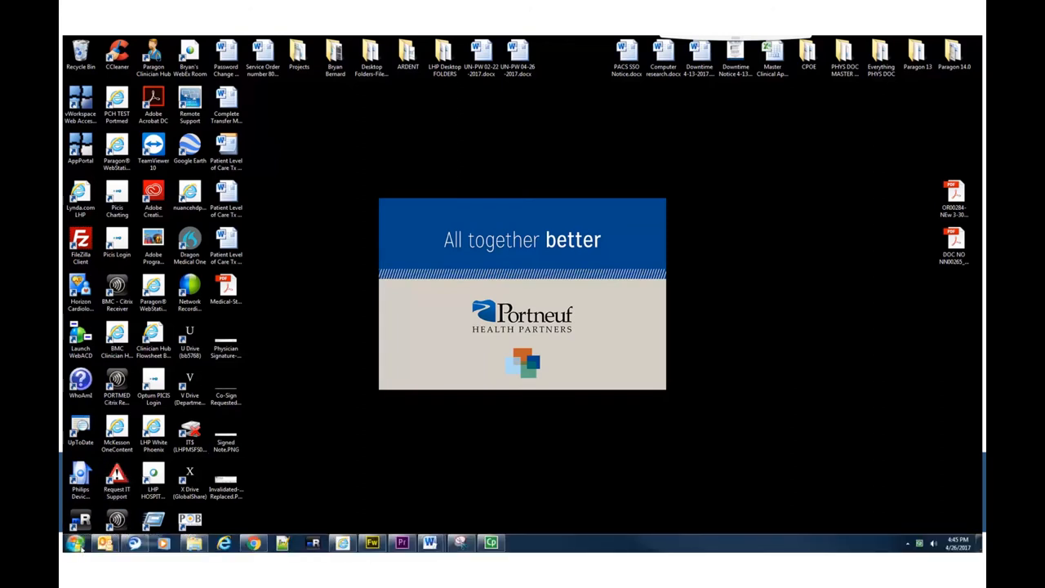
{"action": "left_click", "coordinate": [75, 542]}
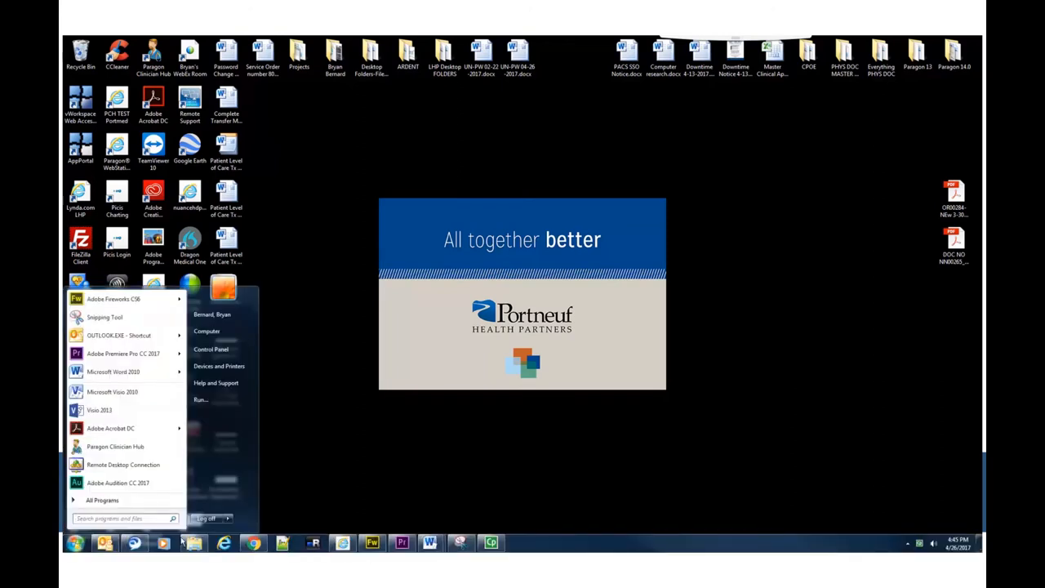
{"action": "mouse_move", "coordinate": [206, 517]}
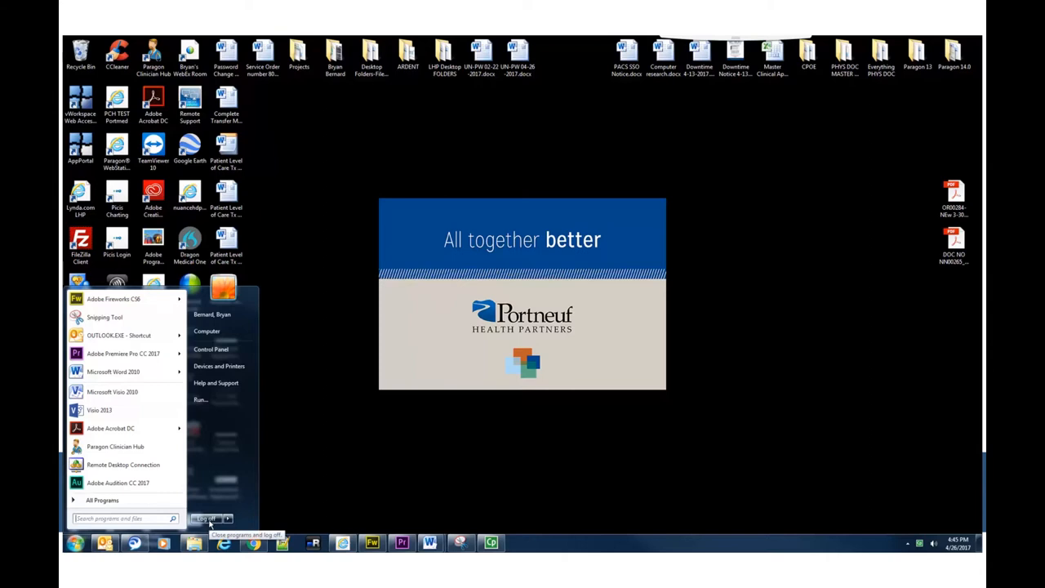
{"action": "left_click", "coordinate": [228, 519]}
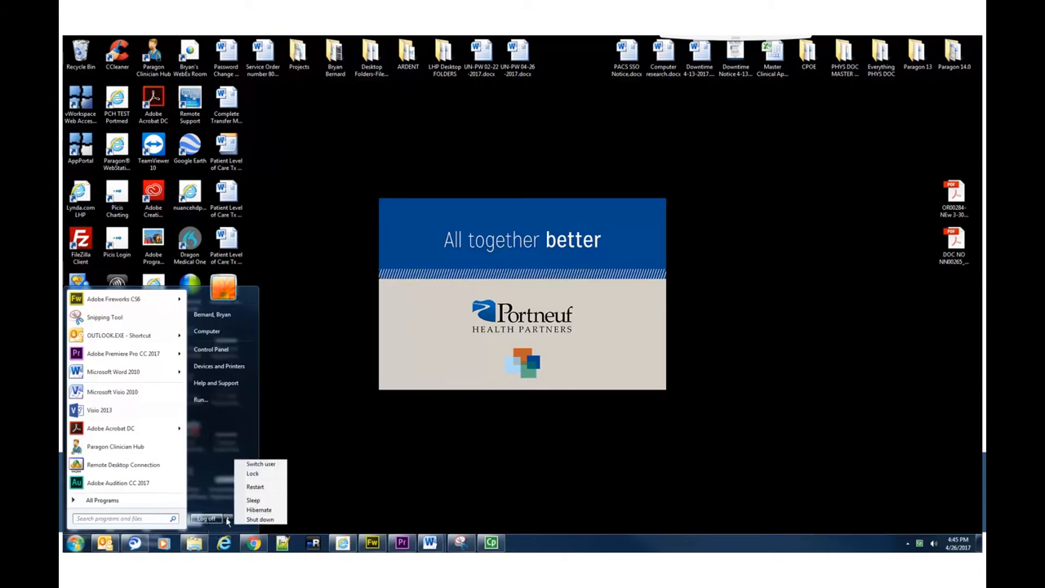
{"action": "mouse_move", "coordinate": [260, 479]}
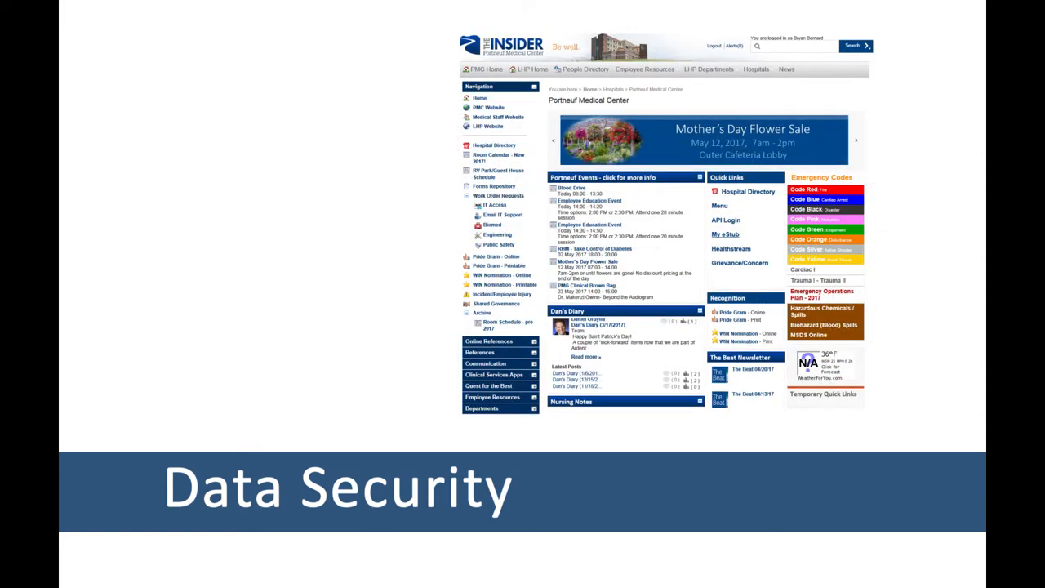
- Advance past the Webmail slide to The Insider title slide
{"action": "left_click", "coordinate": [487, 363]}
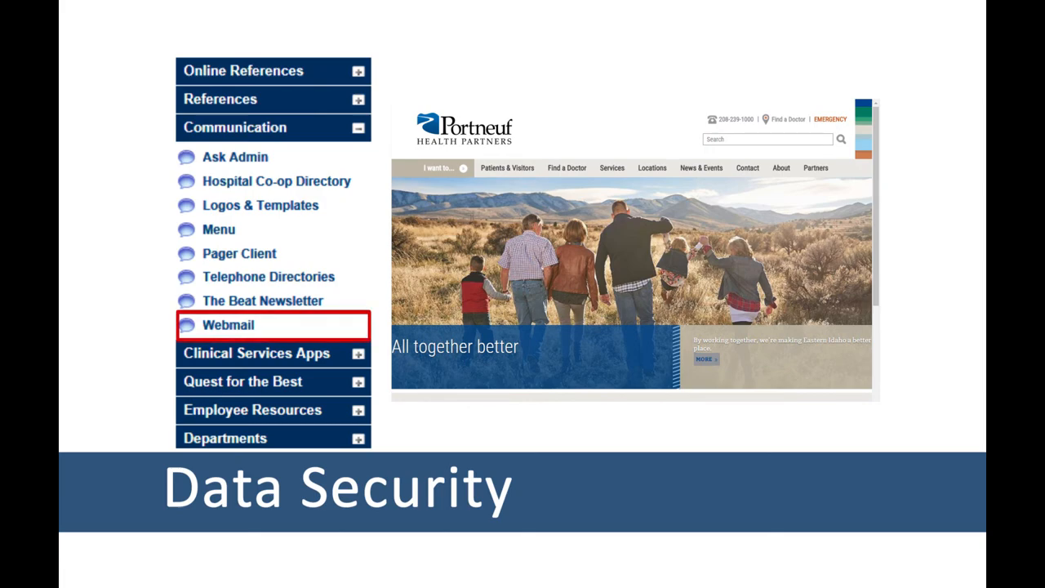
{"action": "left_click", "coordinate": [229, 324]}
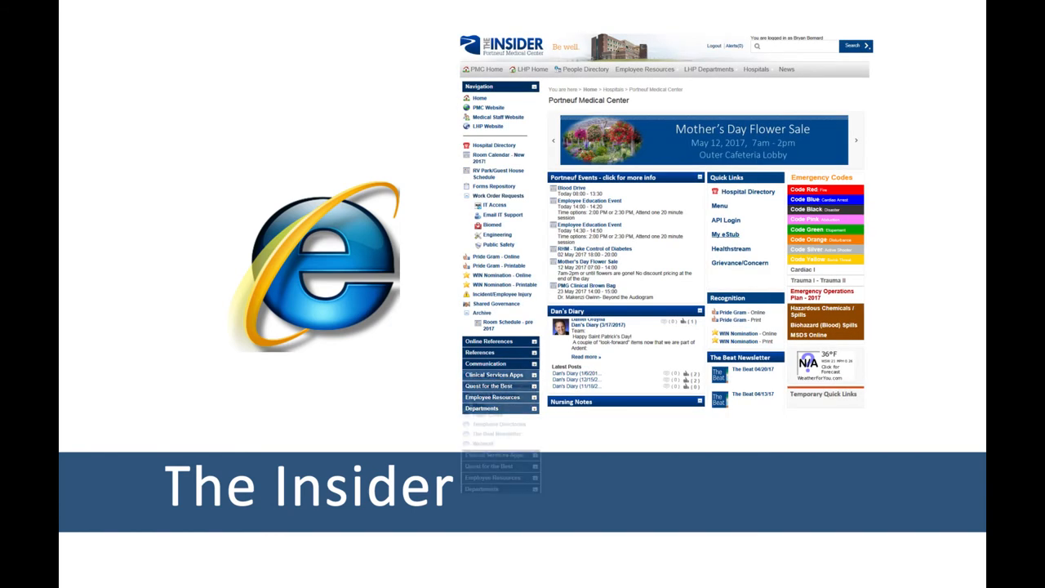
- Advance to the full screenshot of The Insider intranet homepage in the browser
{"action": "left_click", "coordinate": [487, 362]}
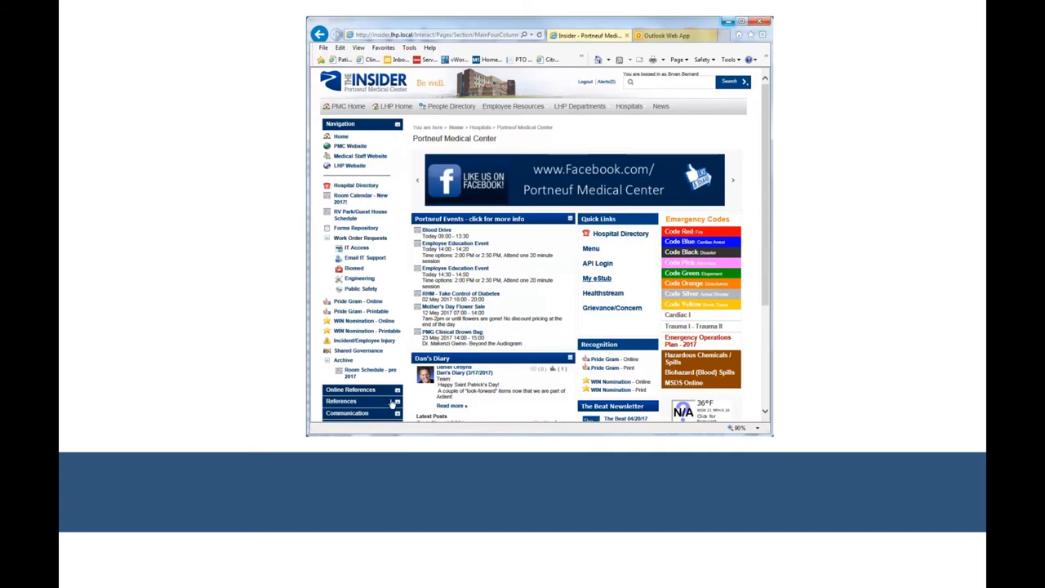
- Expand the Employee Resources section in the Insider left navigation to list its links
{"action": "scroll", "scroll_direction": "down", "scroll_amount": 3}
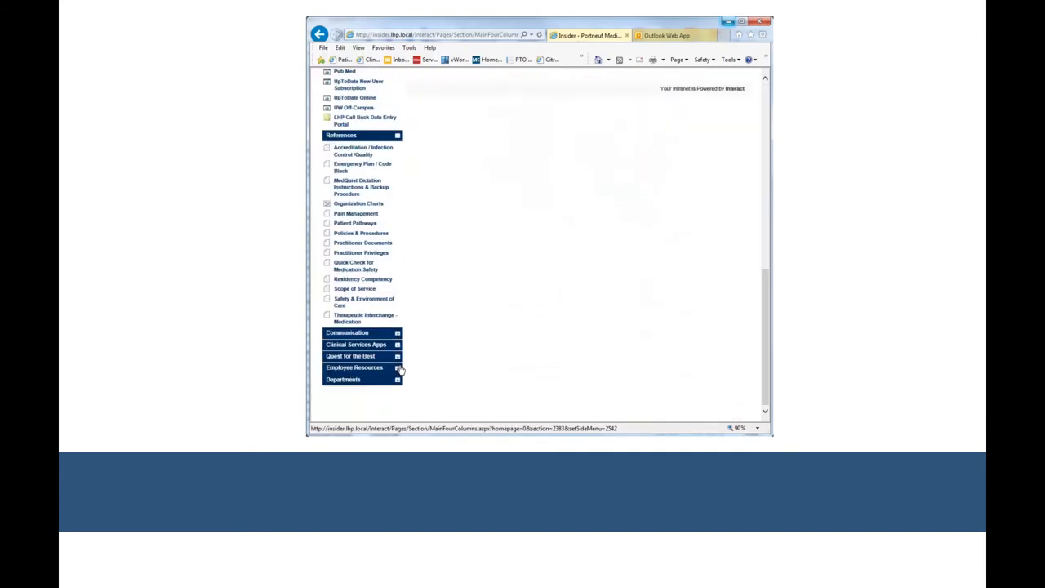
{"action": "left_click", "coordinate": [354, 365]}
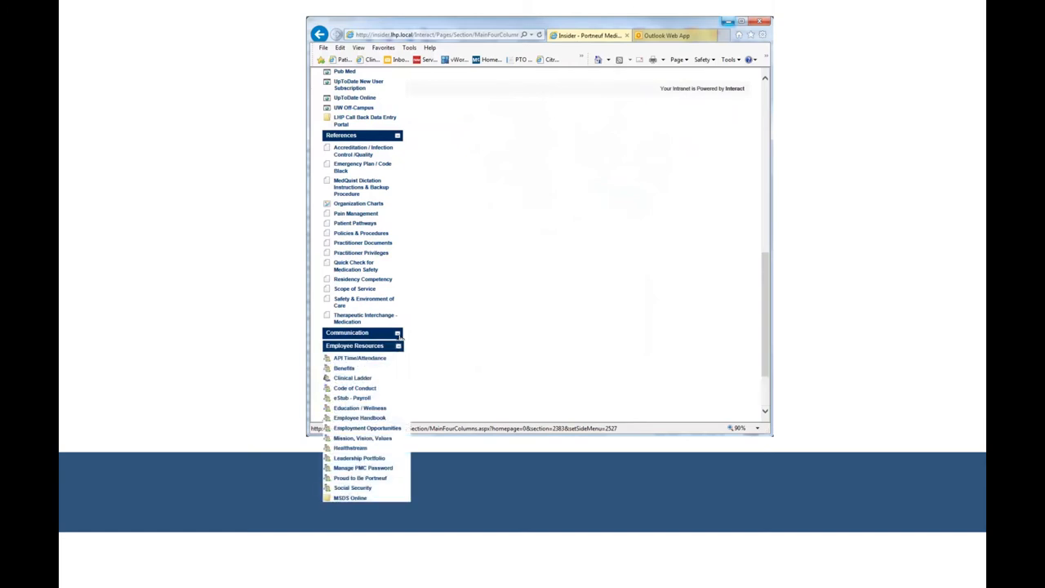